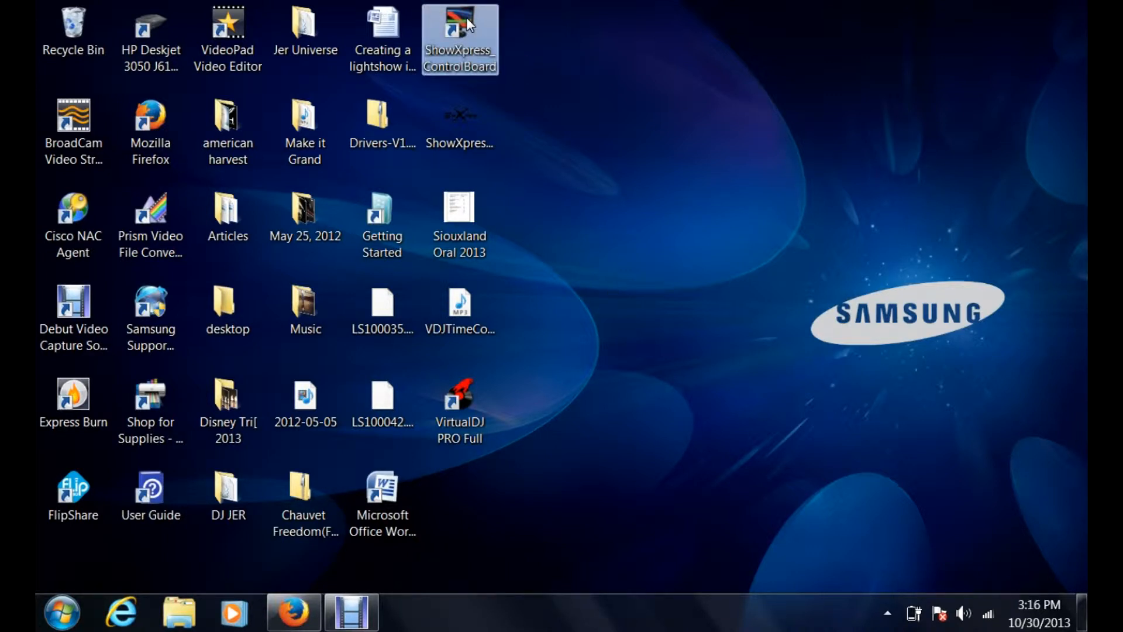
- Launch ControlBoard from the desktop shortcut and move its window toward the upper right
double_click(460, 33)
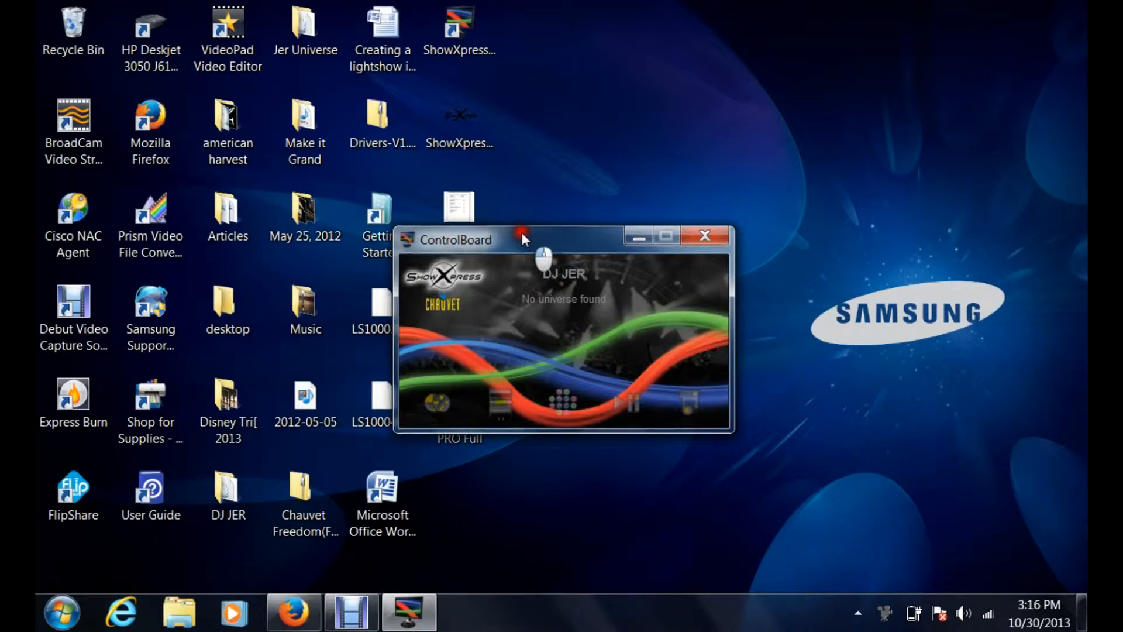
left_click_drag(458, 238, 592, 126)
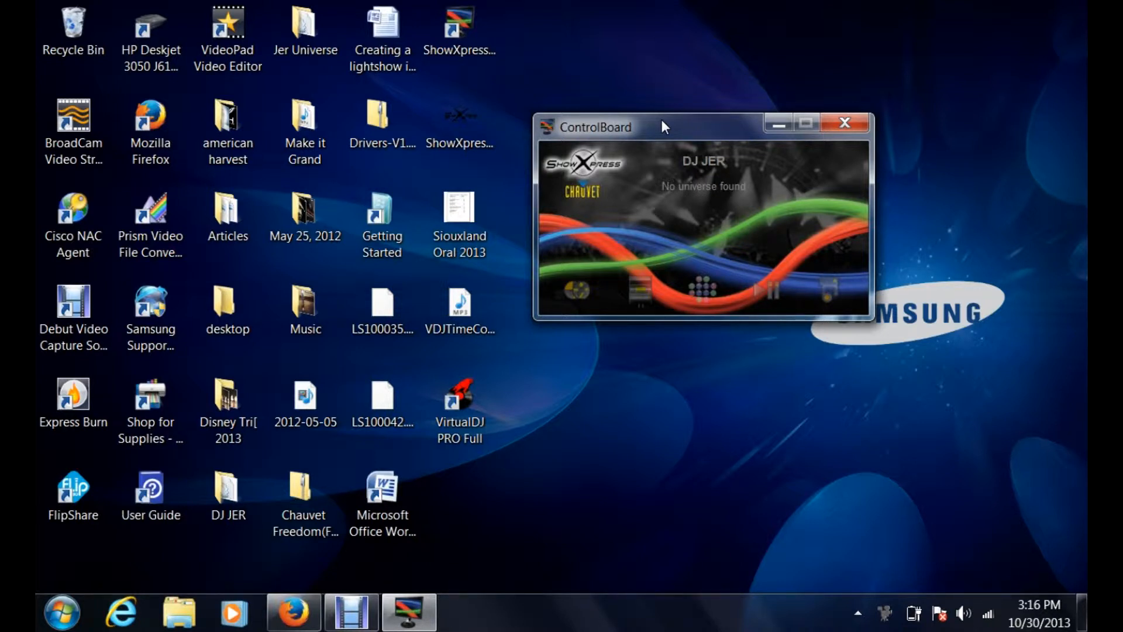
left_click(574, 290)
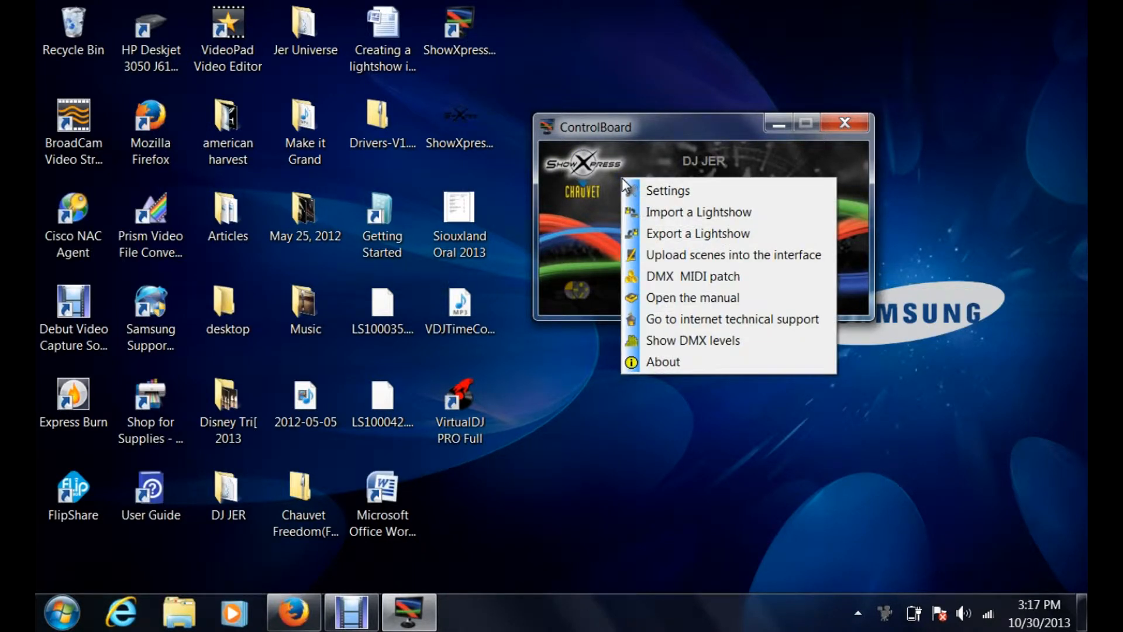
mouse_move(668, 191)
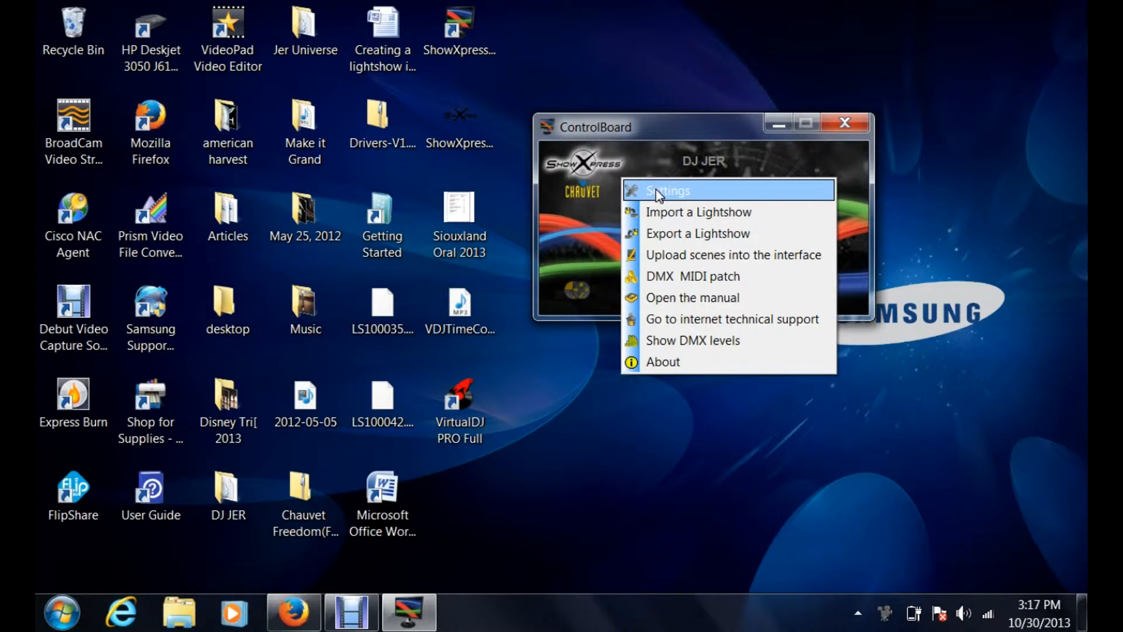
mouse_move(732, 211)
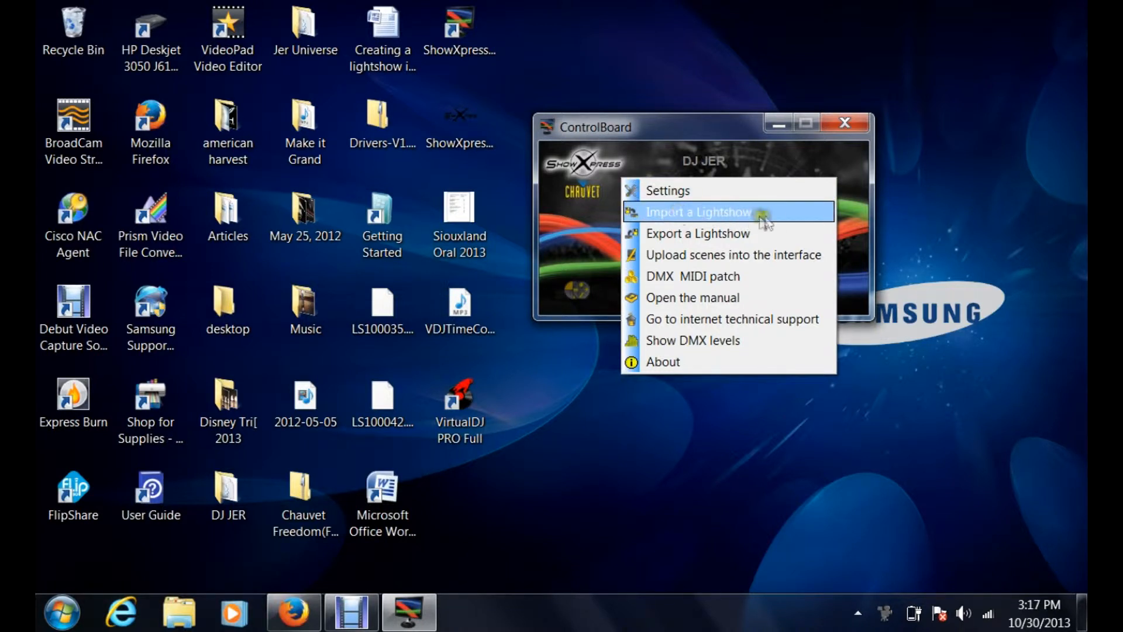
mouse_move(772, 218)
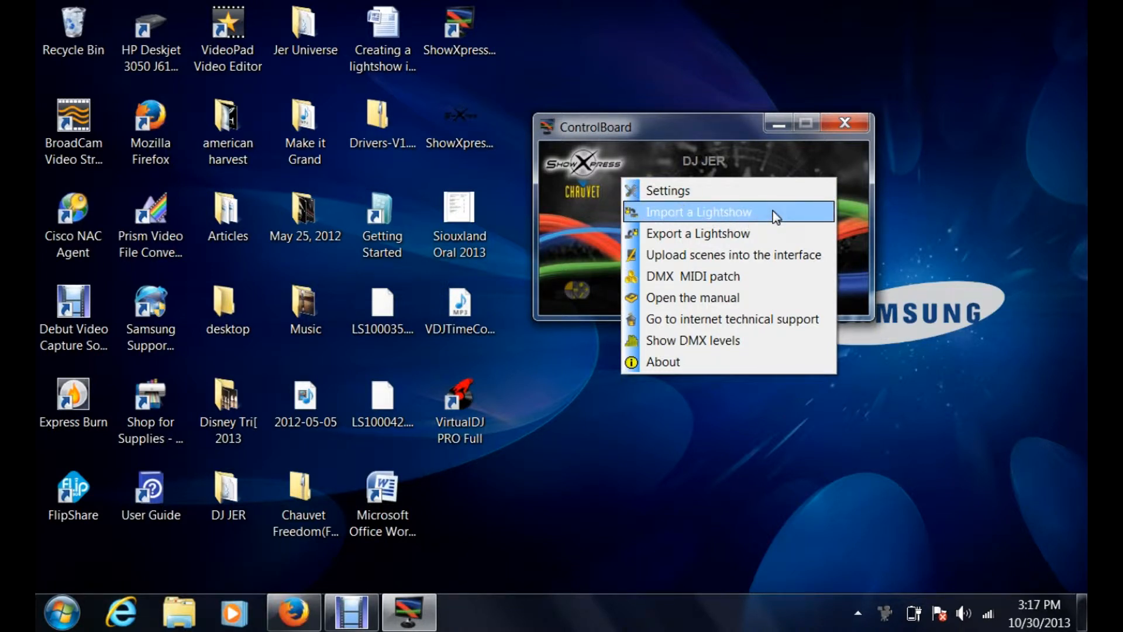
- Bring up the Import a Lightshow dialog from the options menu
left_click(698, 212)
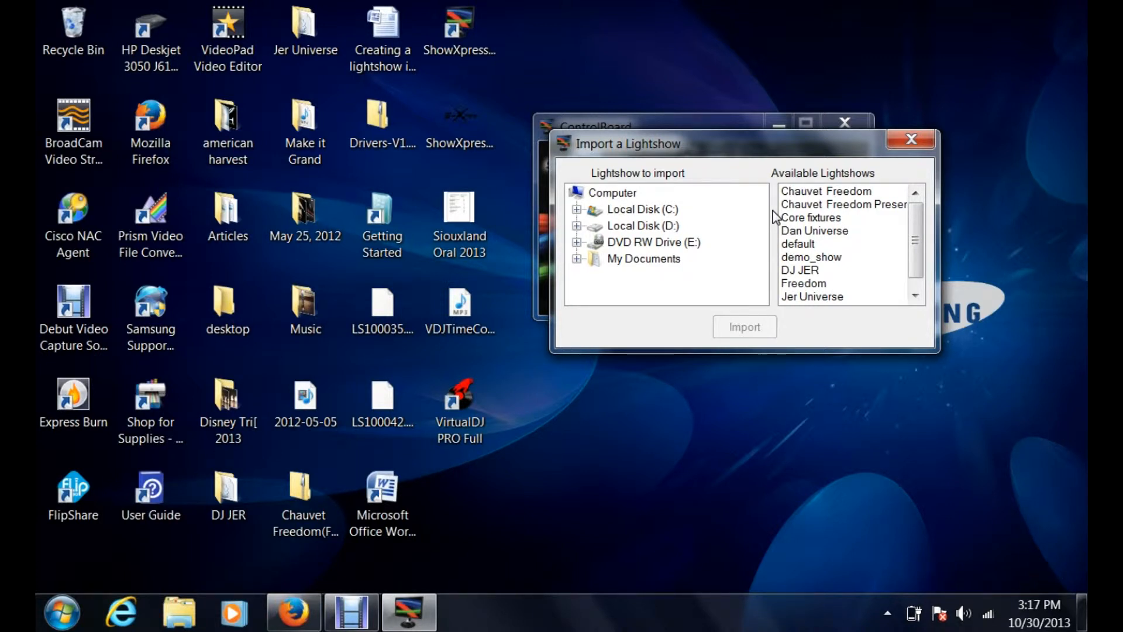
mouse_move(641, 233)
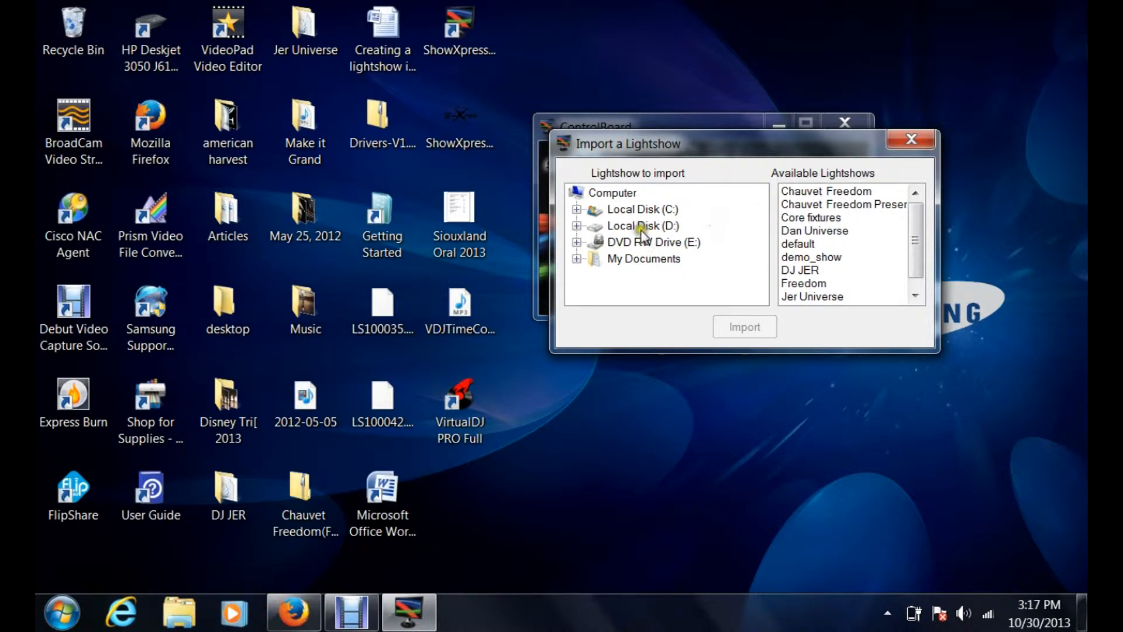
- Browse from Computer into Local Disk (C:) and expand its Users folder
left_click(610, 192)
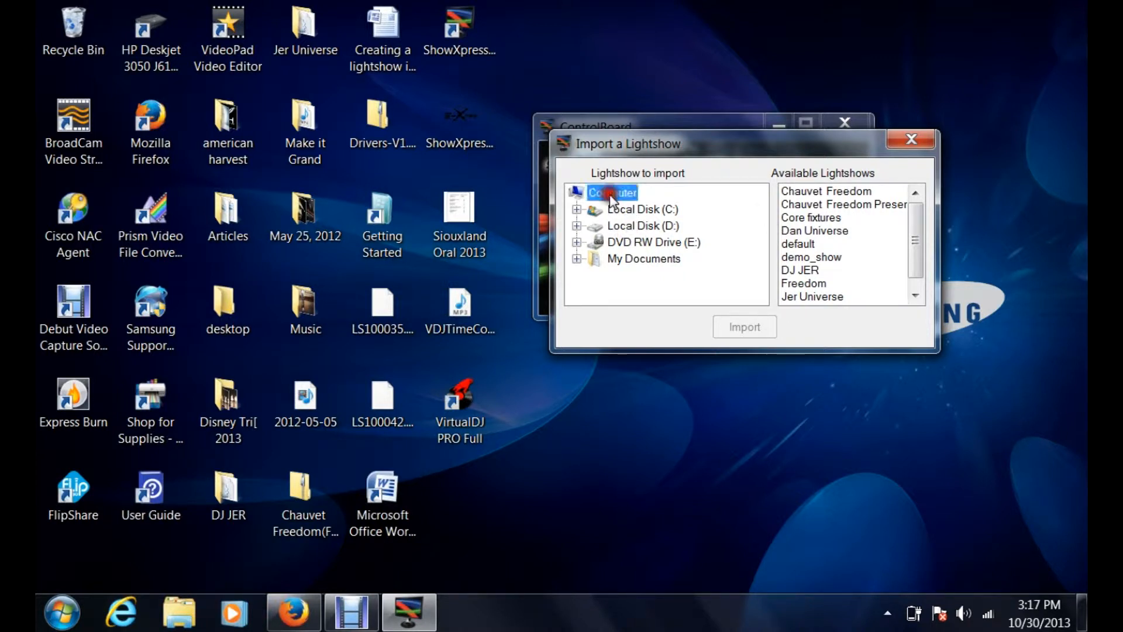
left_click(642, 208)
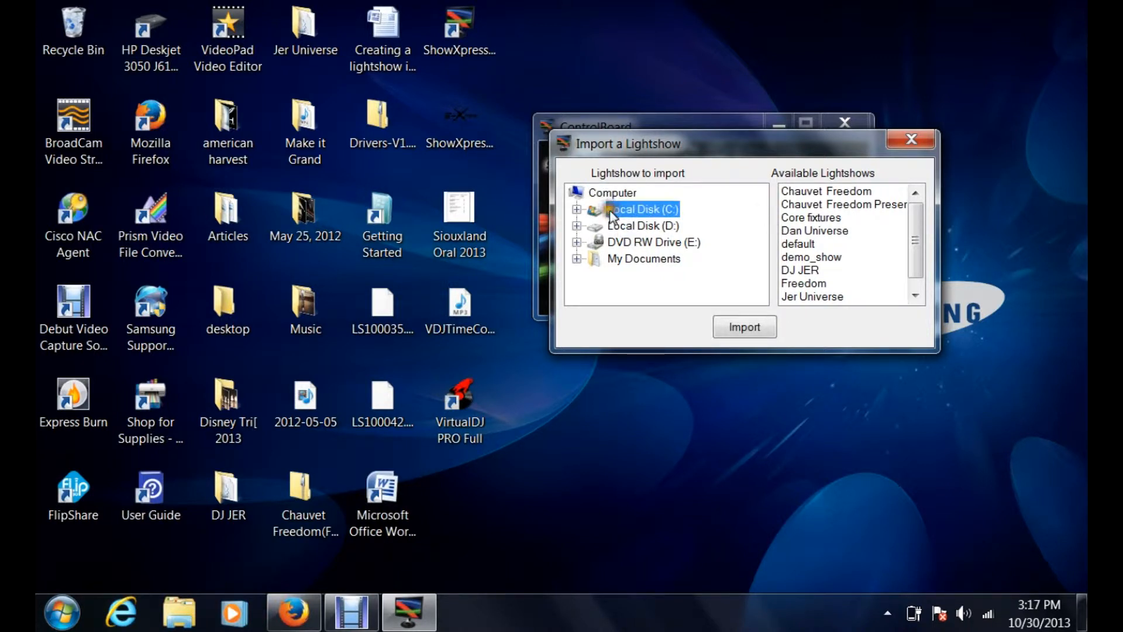
left_click(576, 210)
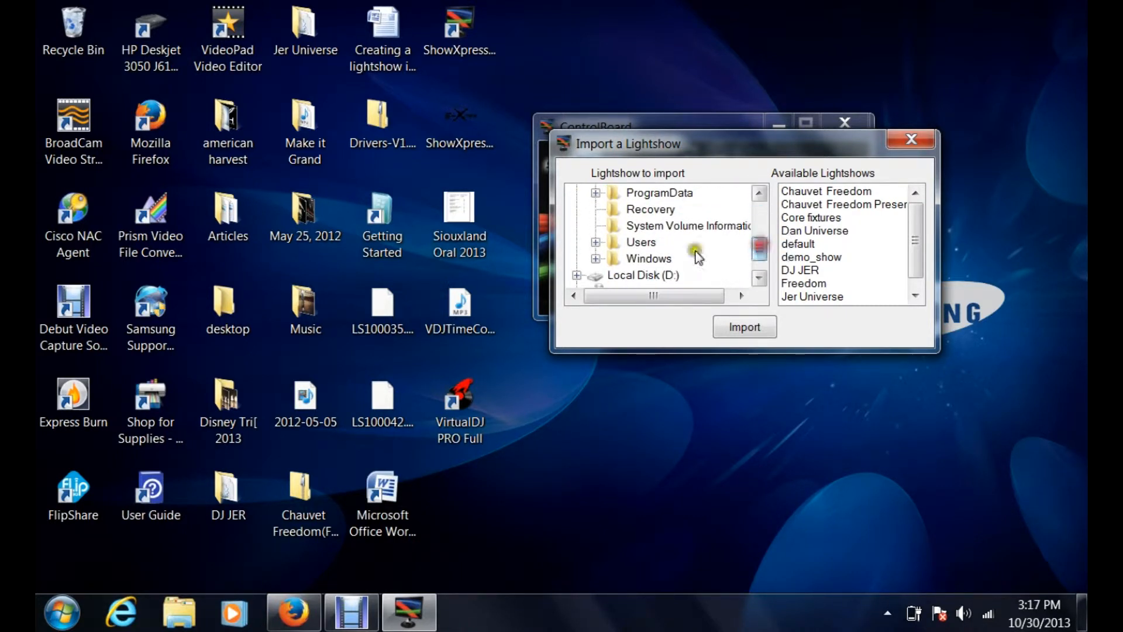
left_click(595, 241)
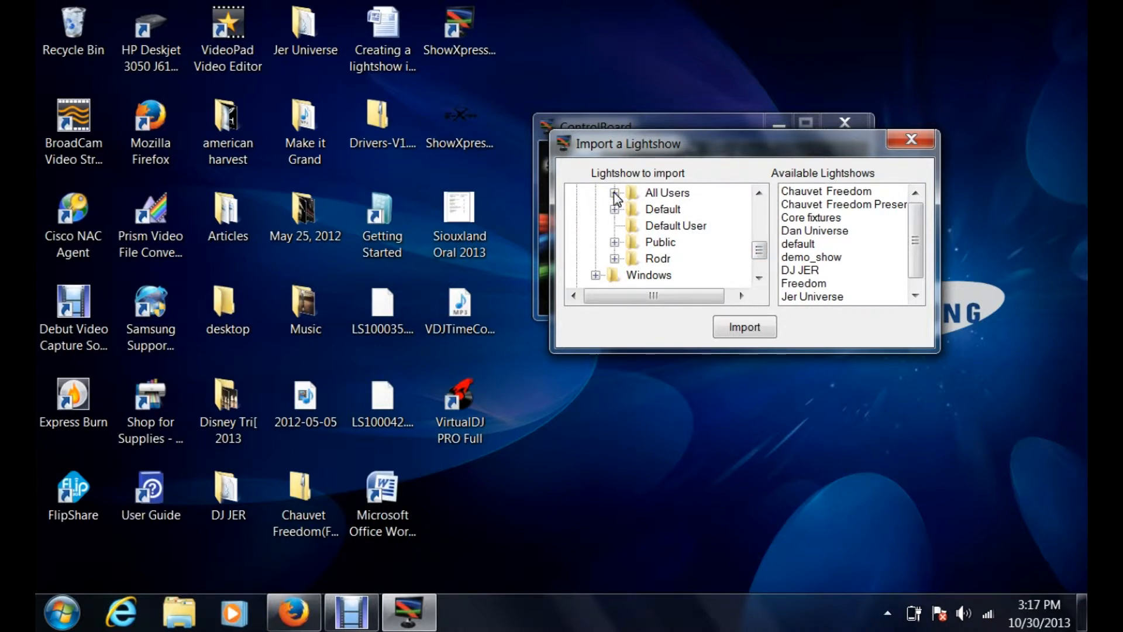
- Select the DJ JER folder on the Desktop so Pro Am Jam appears in Available Lightshows
left_click(614, 257)
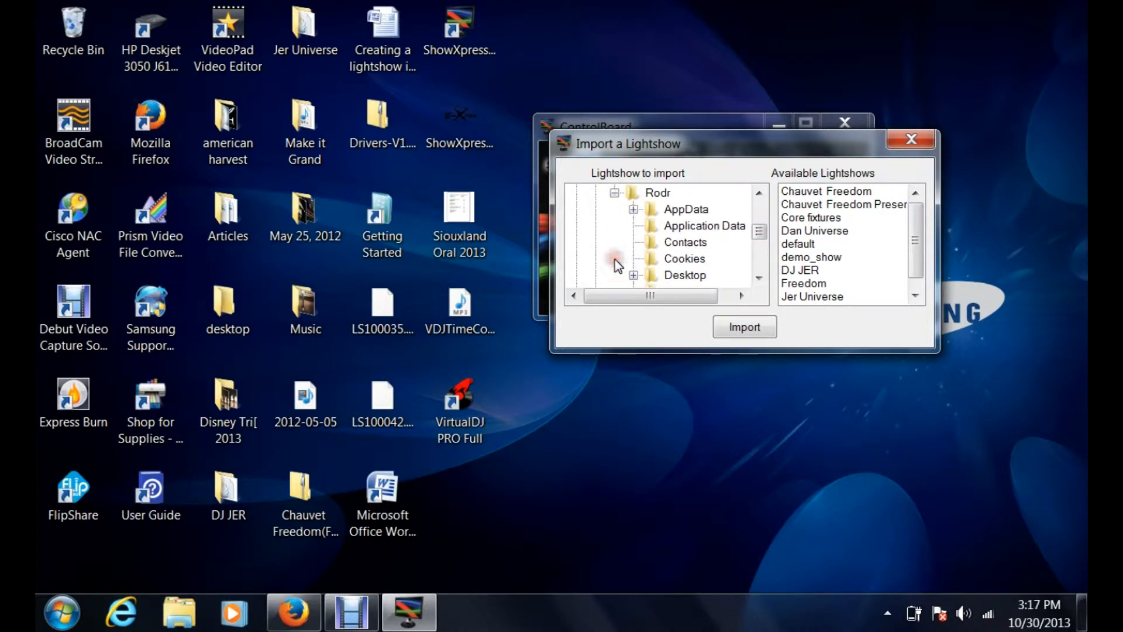
left_click(684, 275)
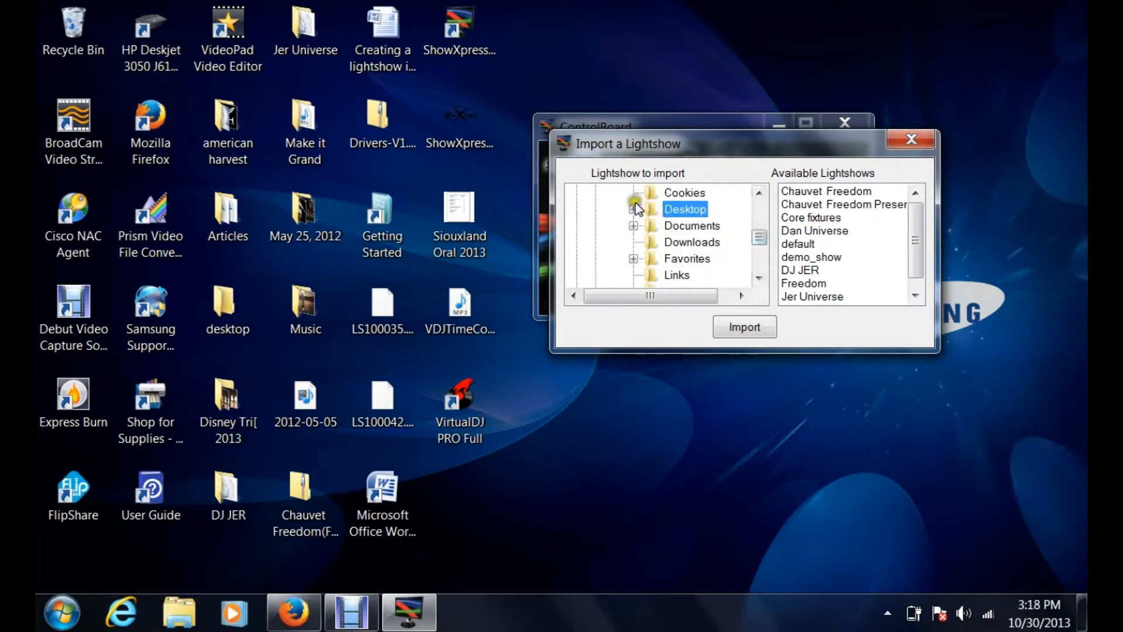
left_click(633, 208)
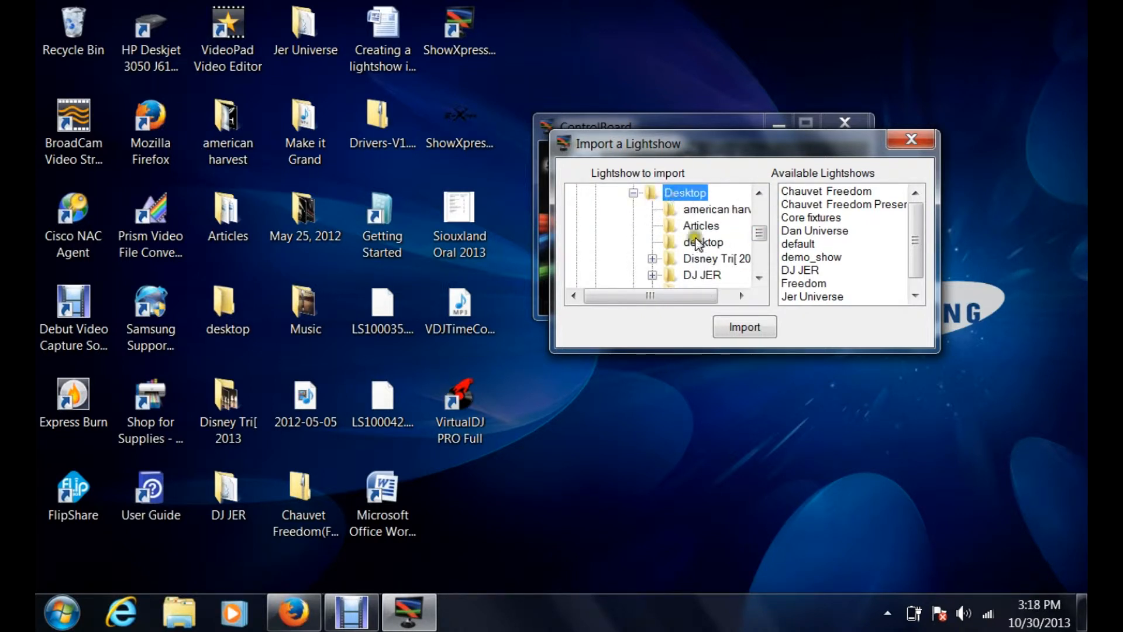
left_click(702, 275)
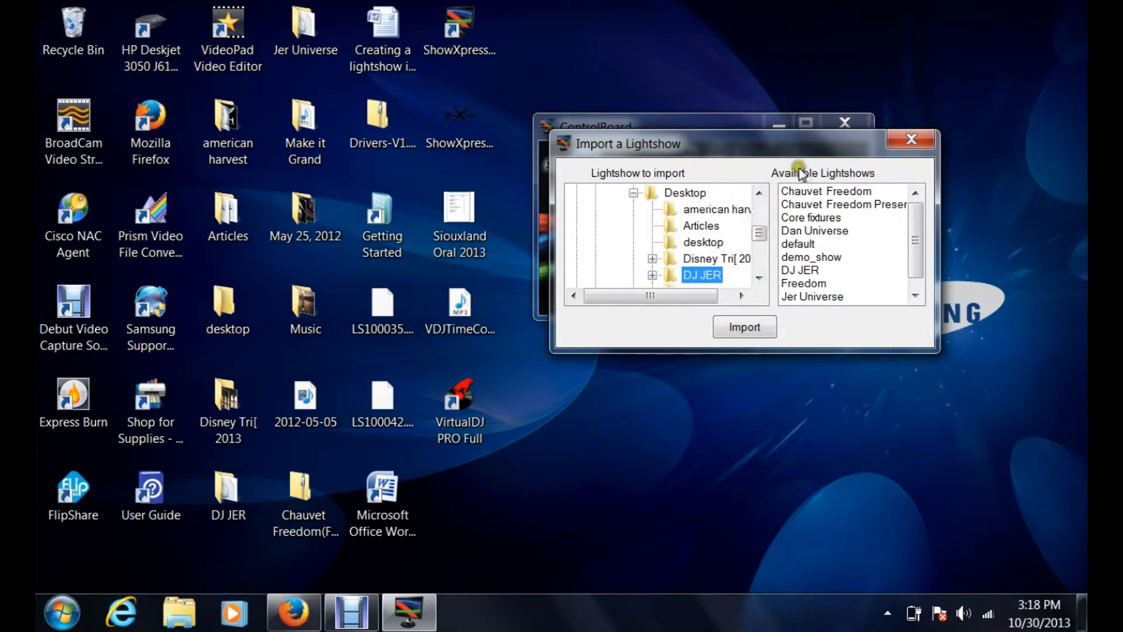
mouse_move(853, 185)
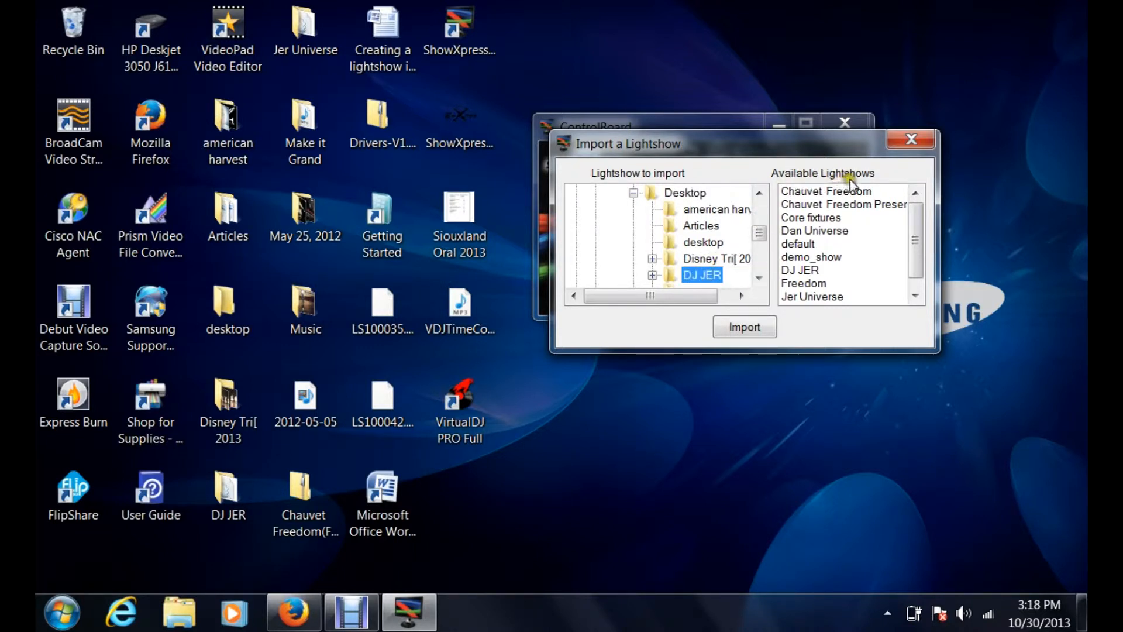
scroll("down", 3)
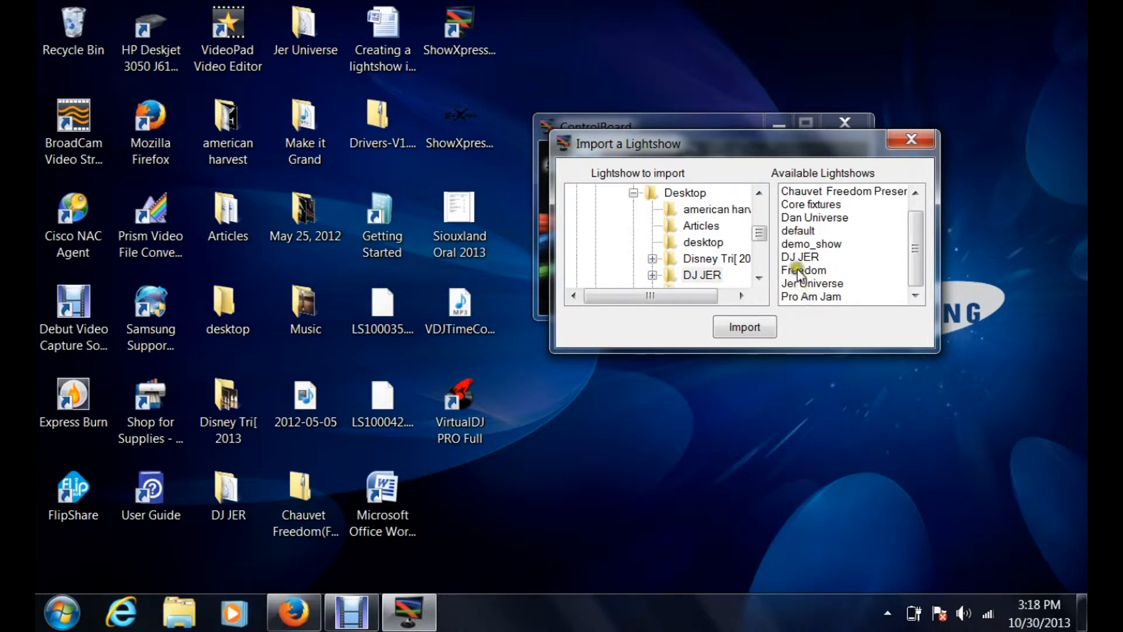
mouse_move(799, 218)
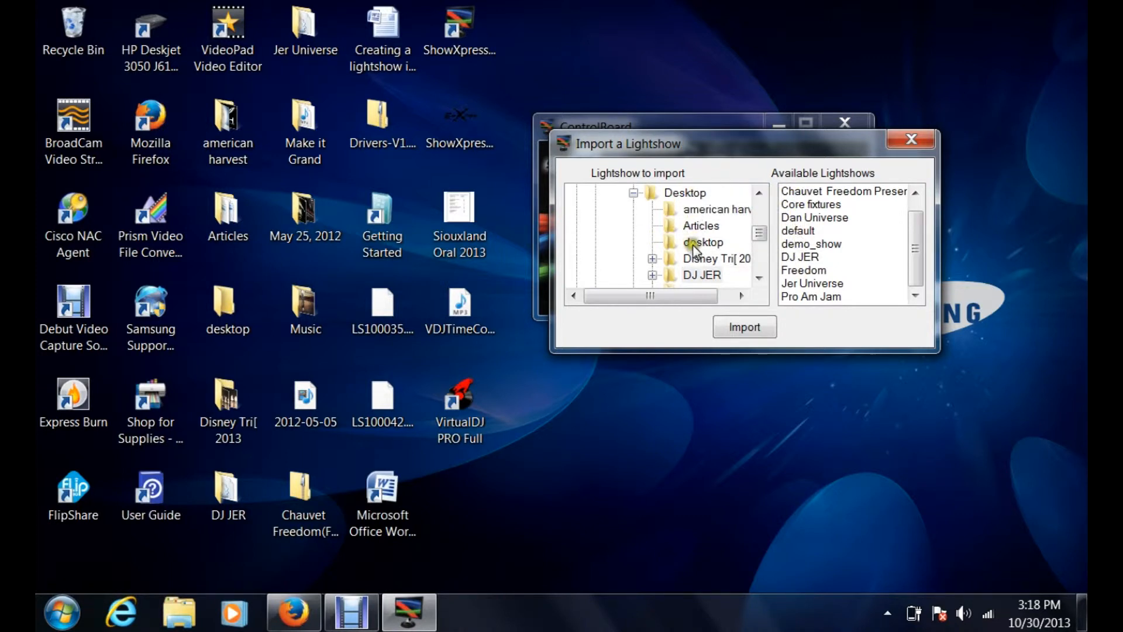
mouse_move(821, 229)
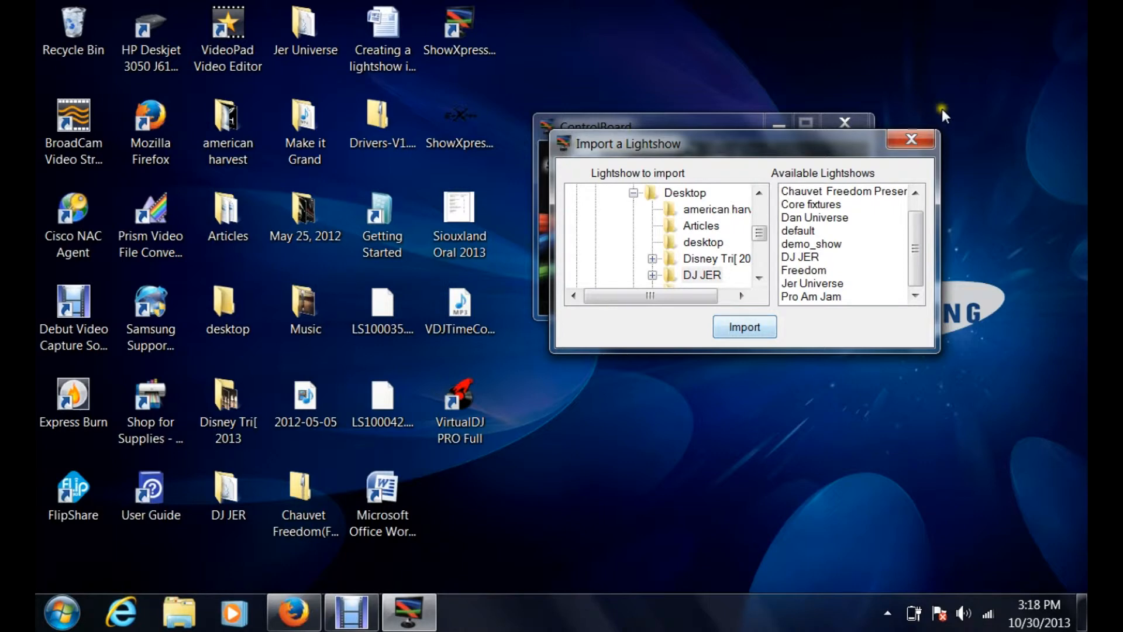
mouse_move(911, 139)
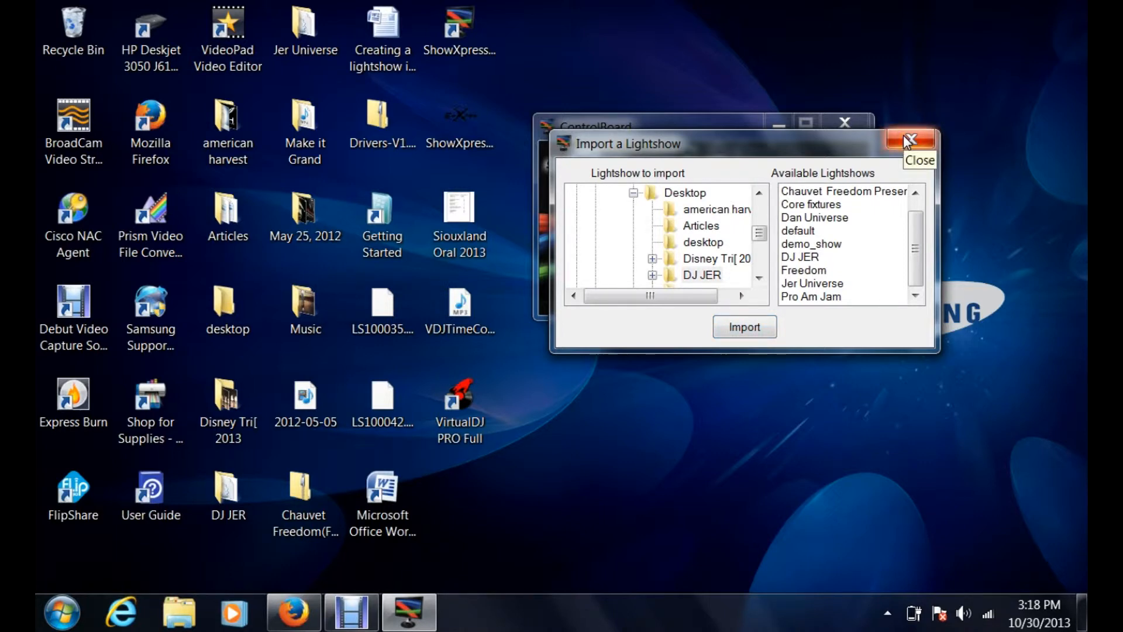
- Close the import dialog and reopen the control board's options menu
left_click(910, 139)
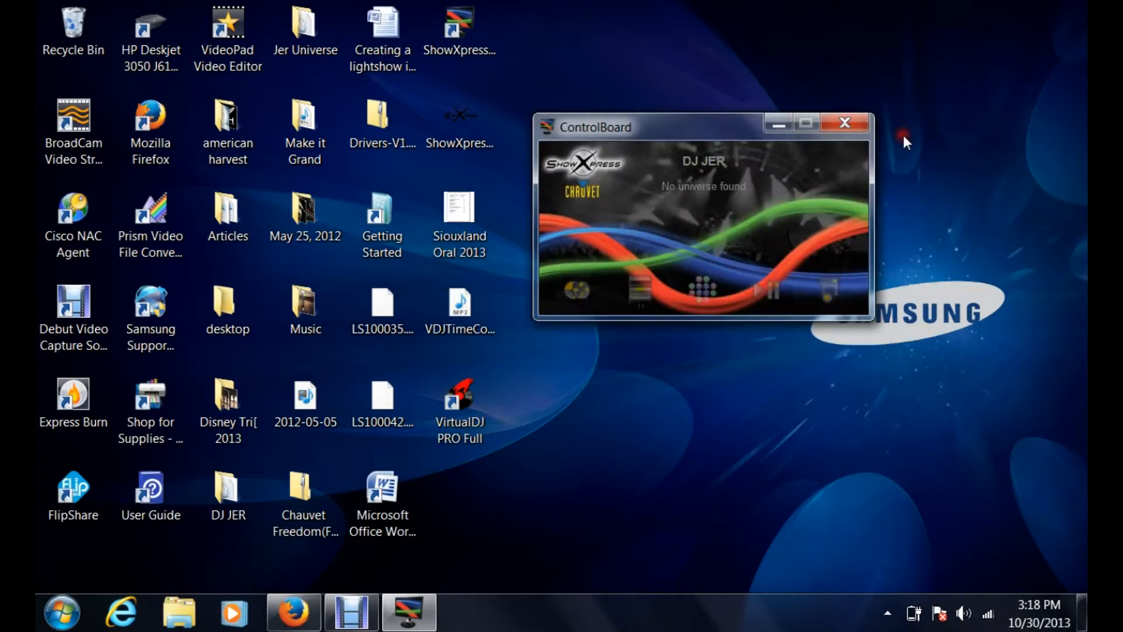
mouse_move(693, 191)
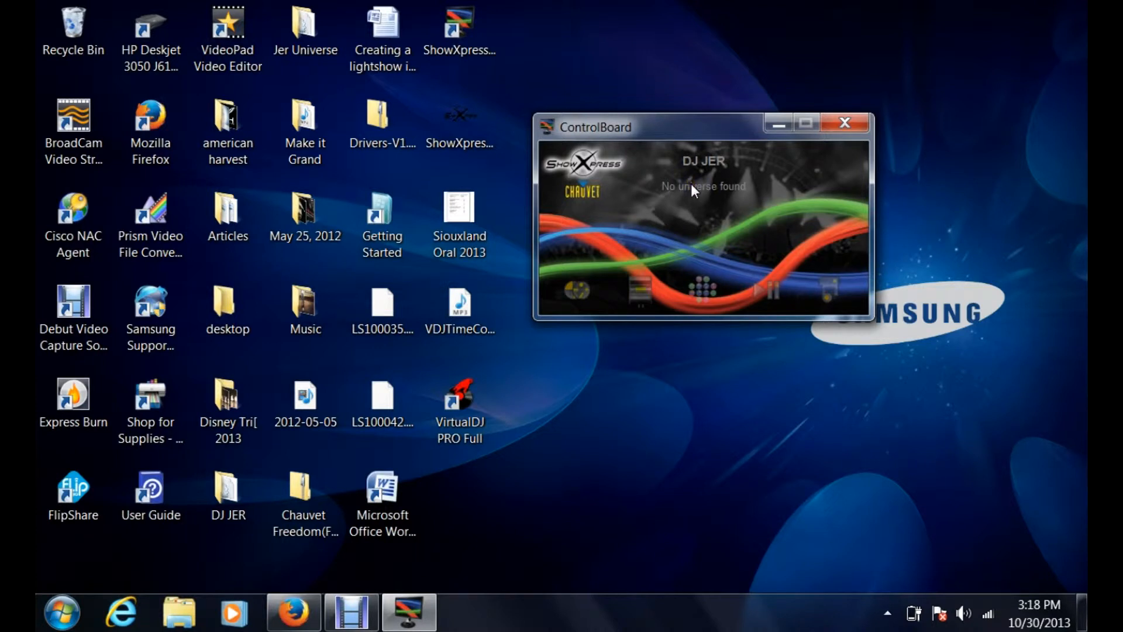
right_click(694, 190)
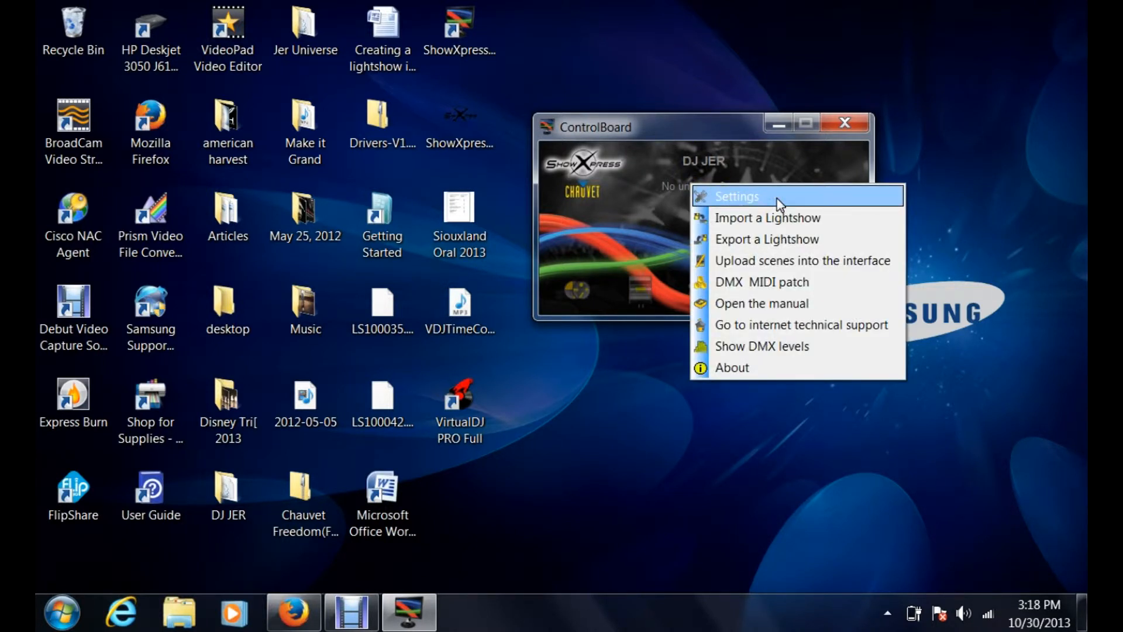
- In Settings, choose Pro Am Jam as the Current Lightshow and apply the setting
left_click(737, 196)
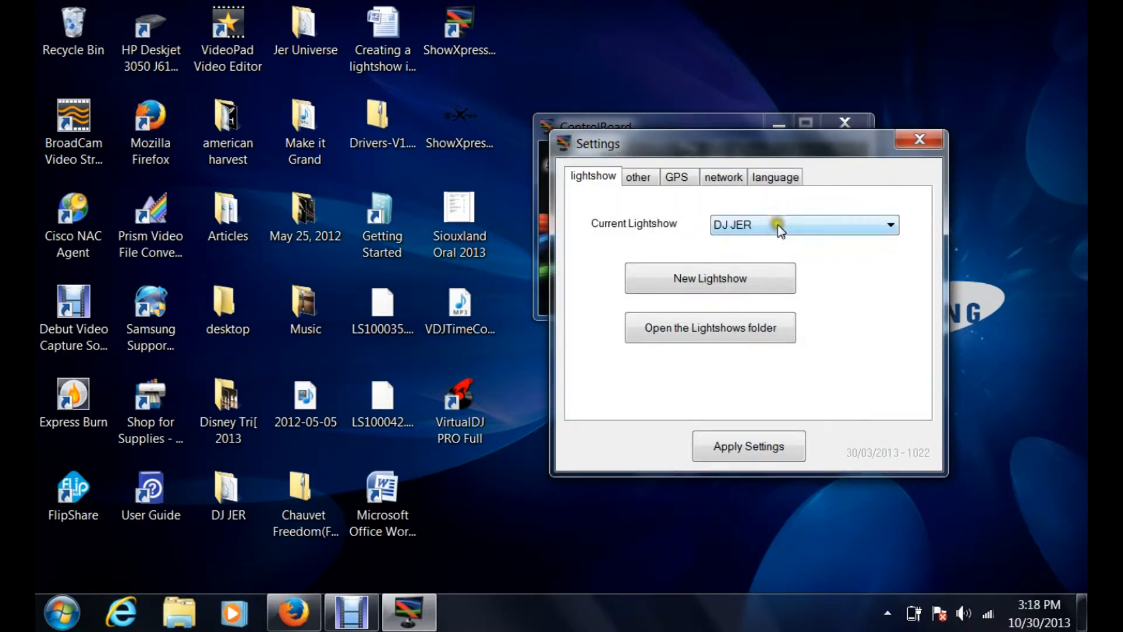
left_click(889, 225)
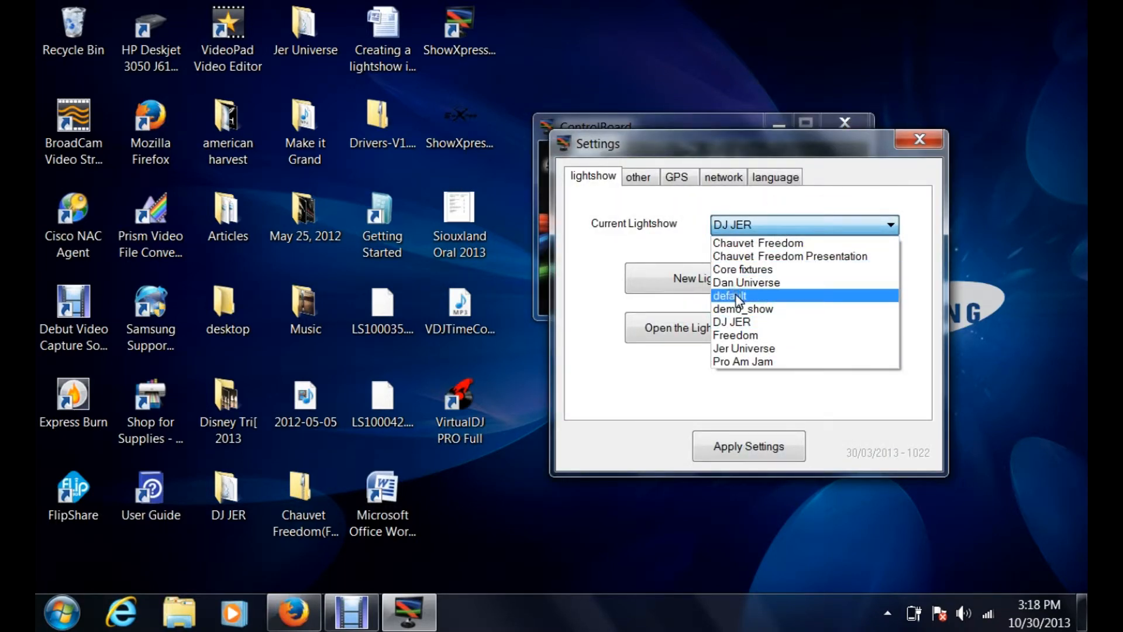
left_click(728, 296)
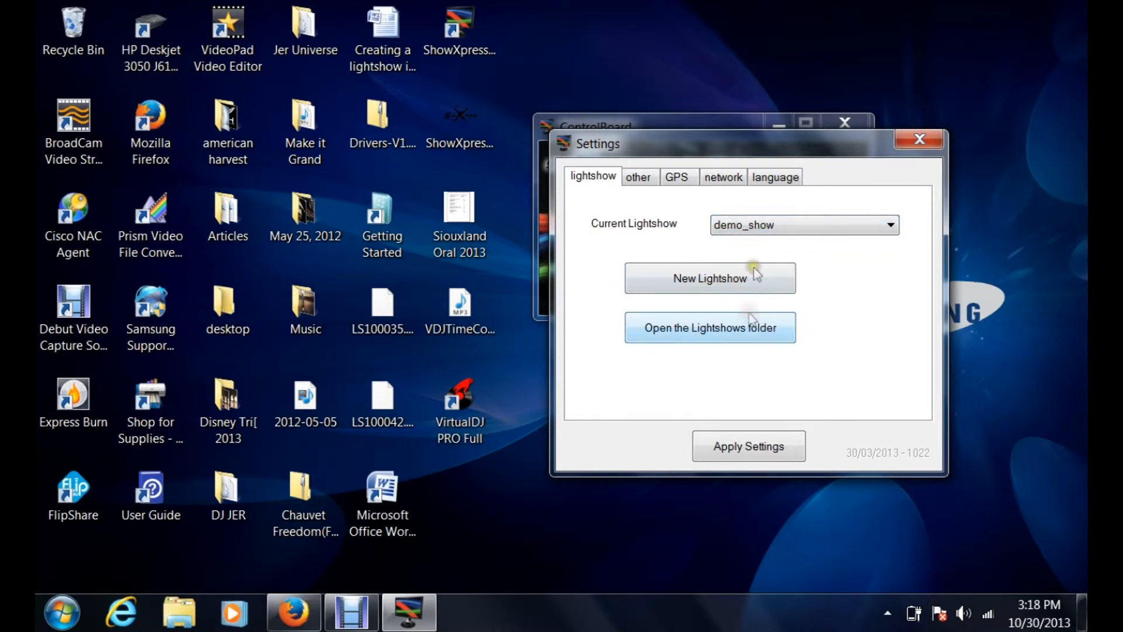
left_click(889, 225)
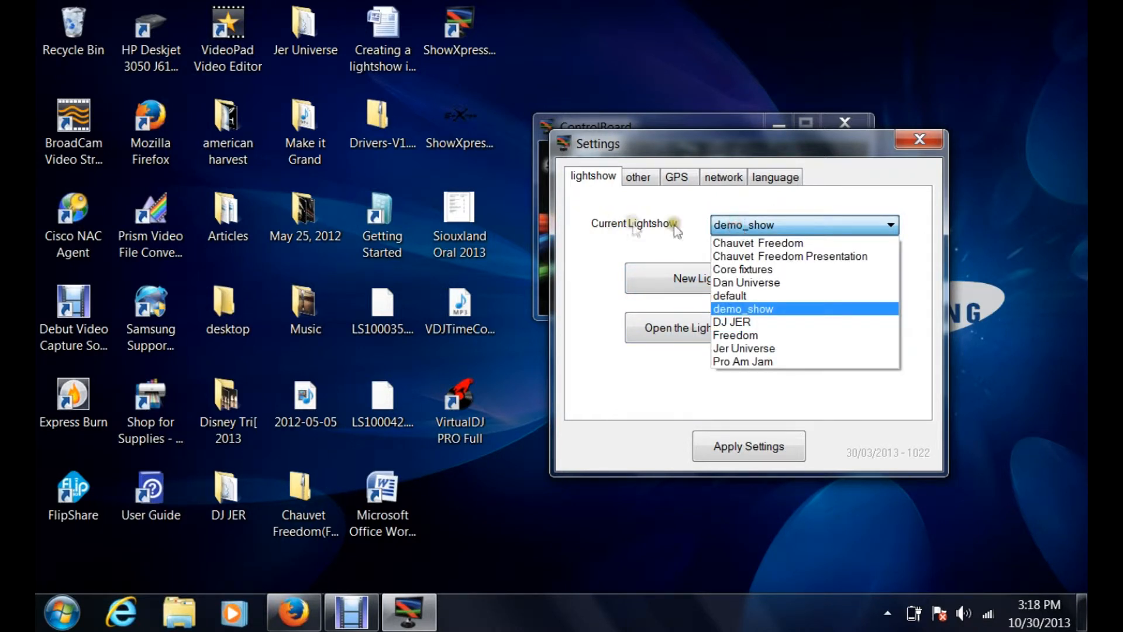
mouse_move(742, 232)
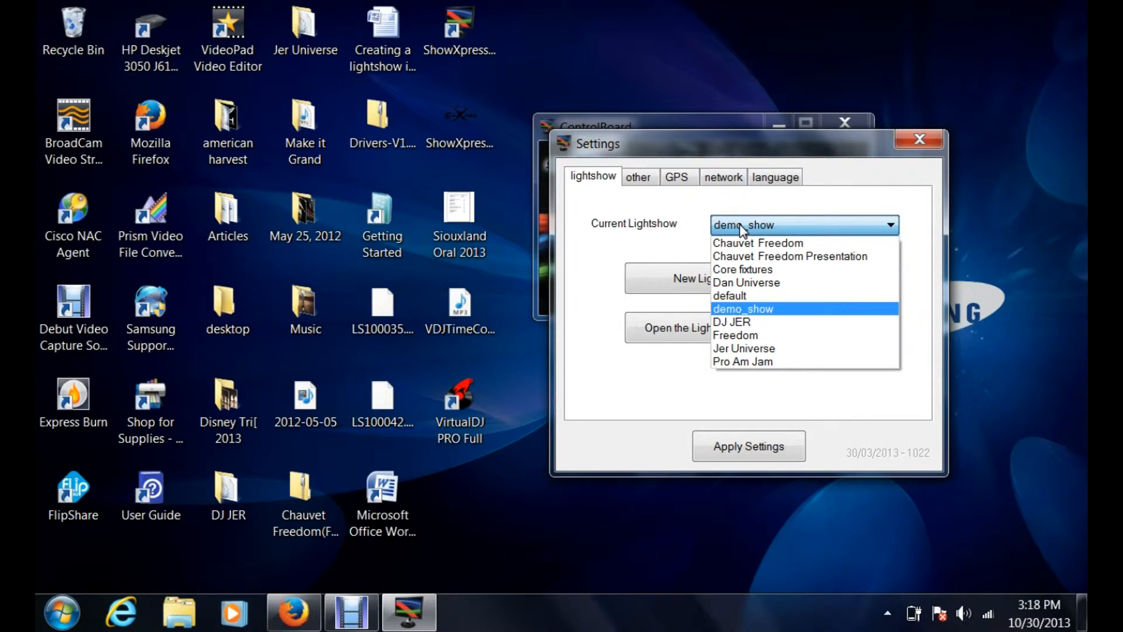
mouse_move(787, 229)
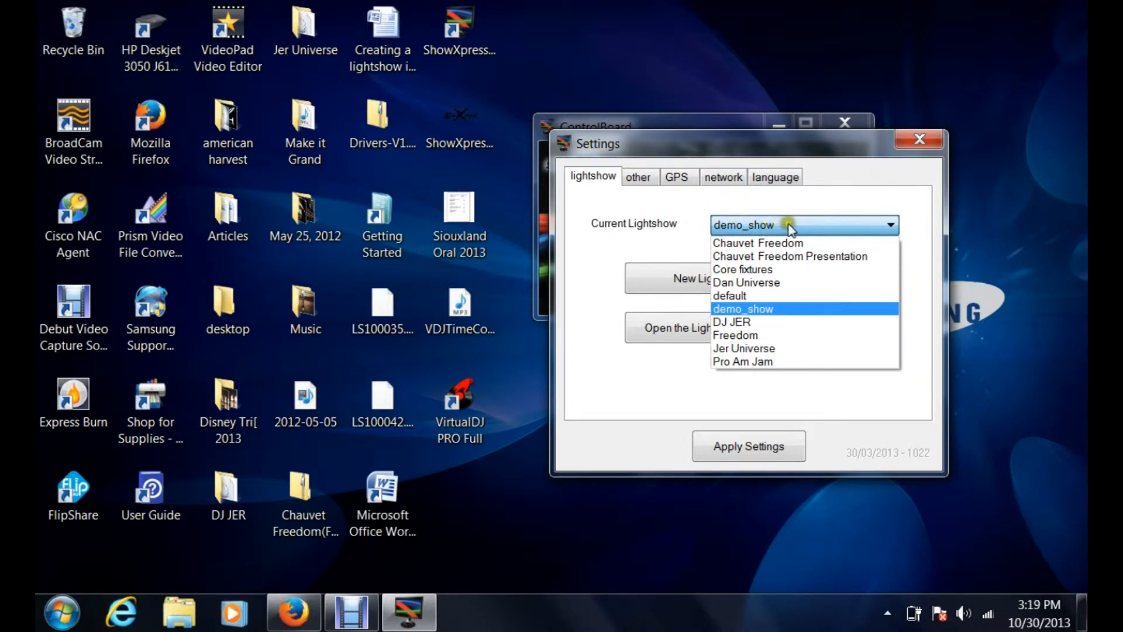
mouse_move(757, 243)
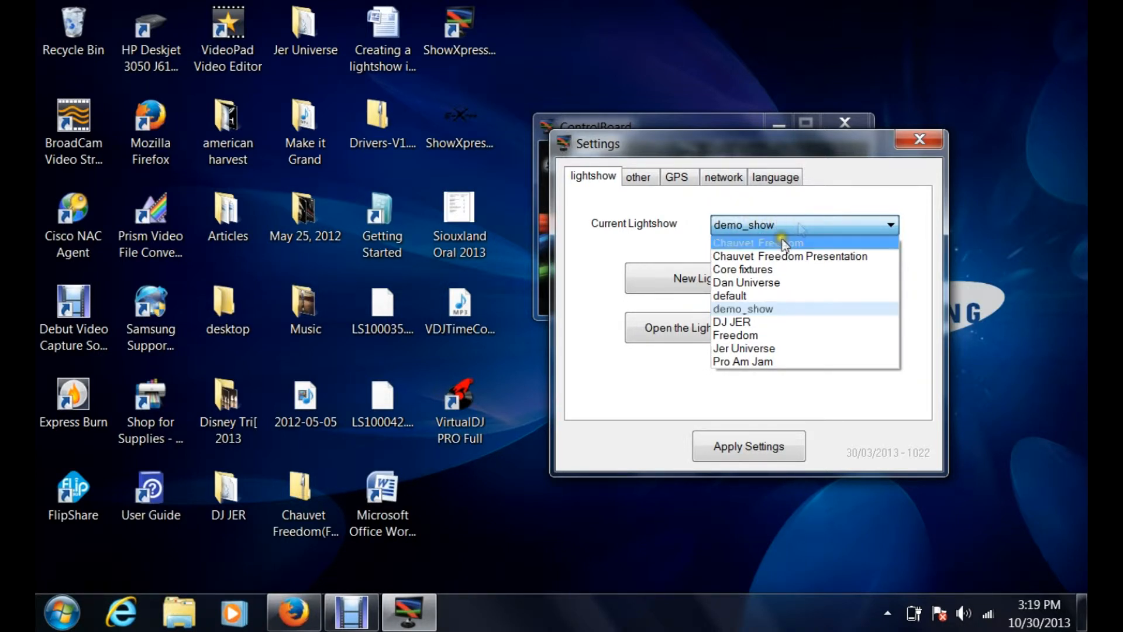
mouse_move(730, 321)
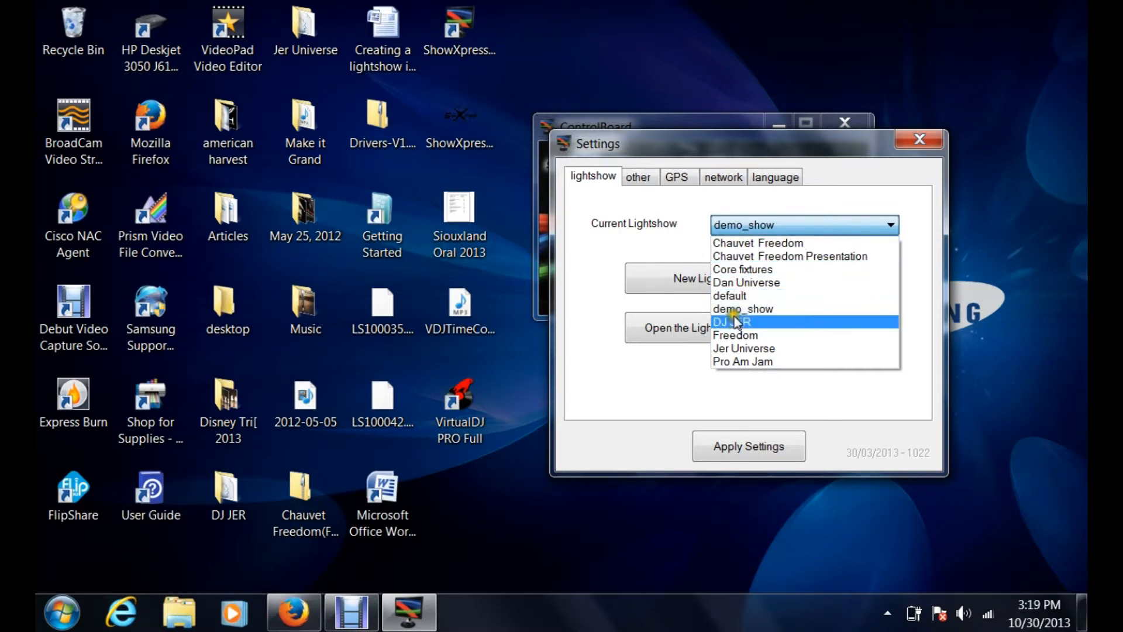
left_click(743, 361)
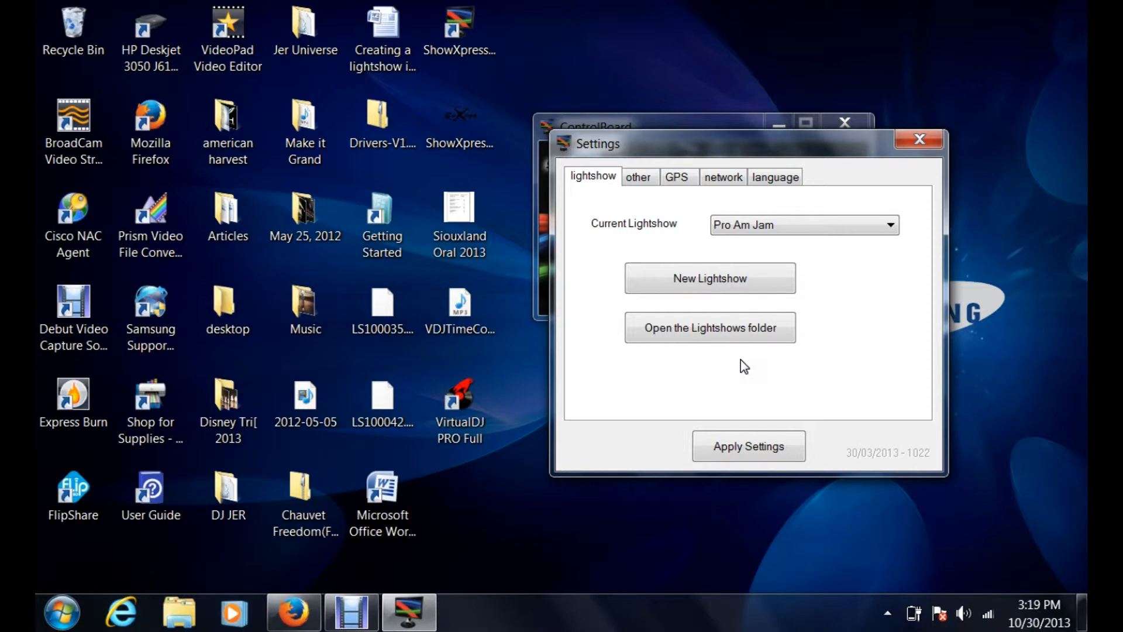
left_click(747, 446)
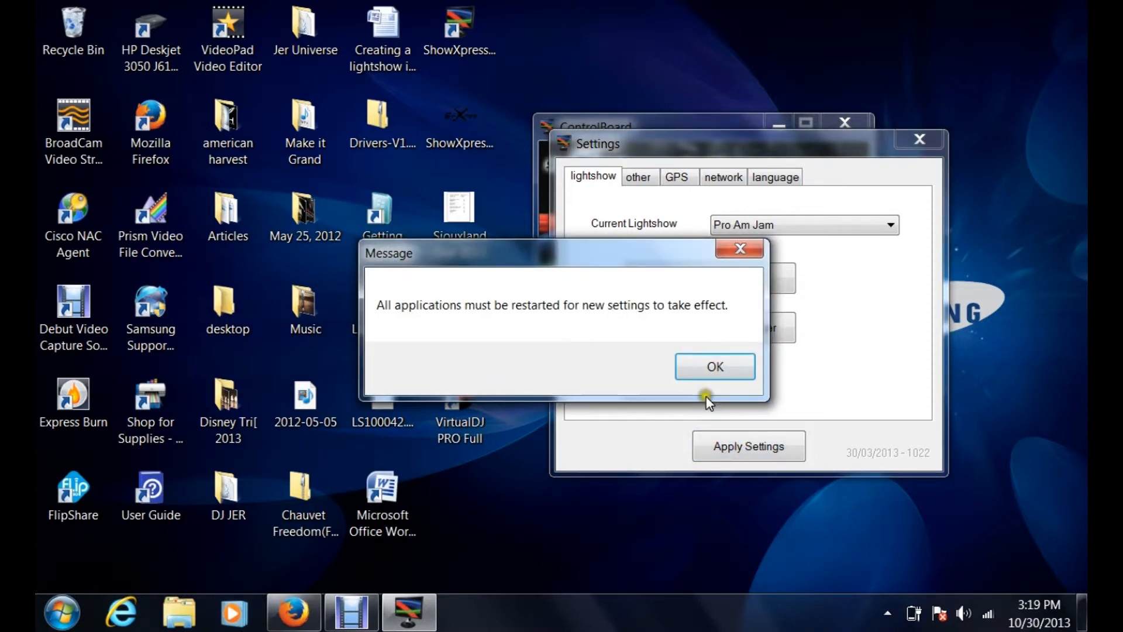
- Acknowledge the restart notice and quit ControlBoard, confirming with Yes
left_click(714, 366)
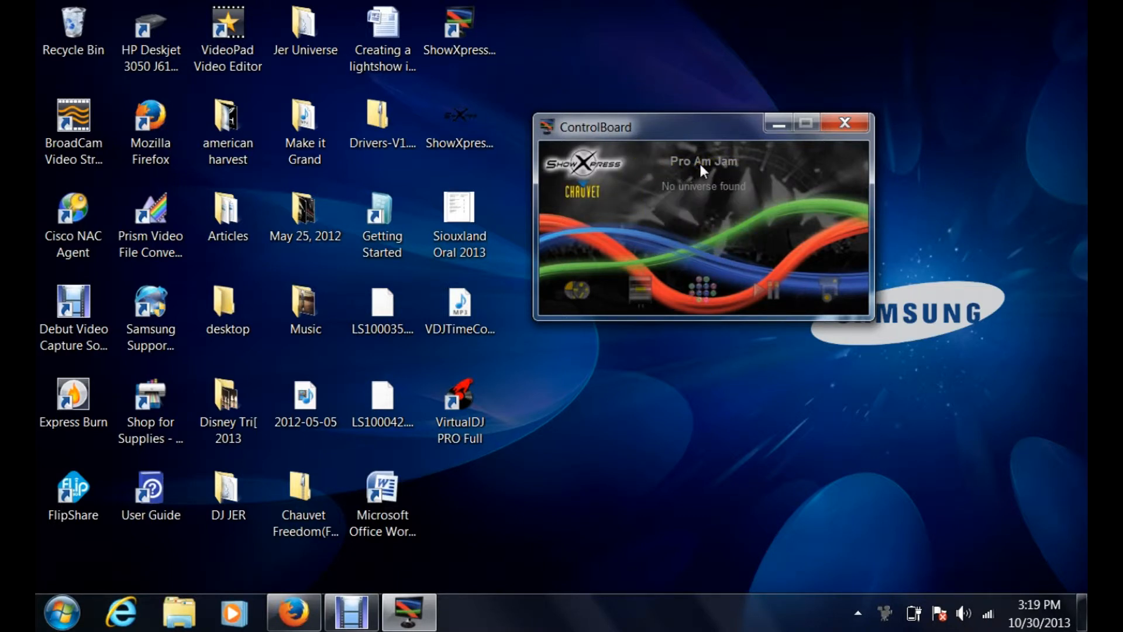
left_click(844, 123)
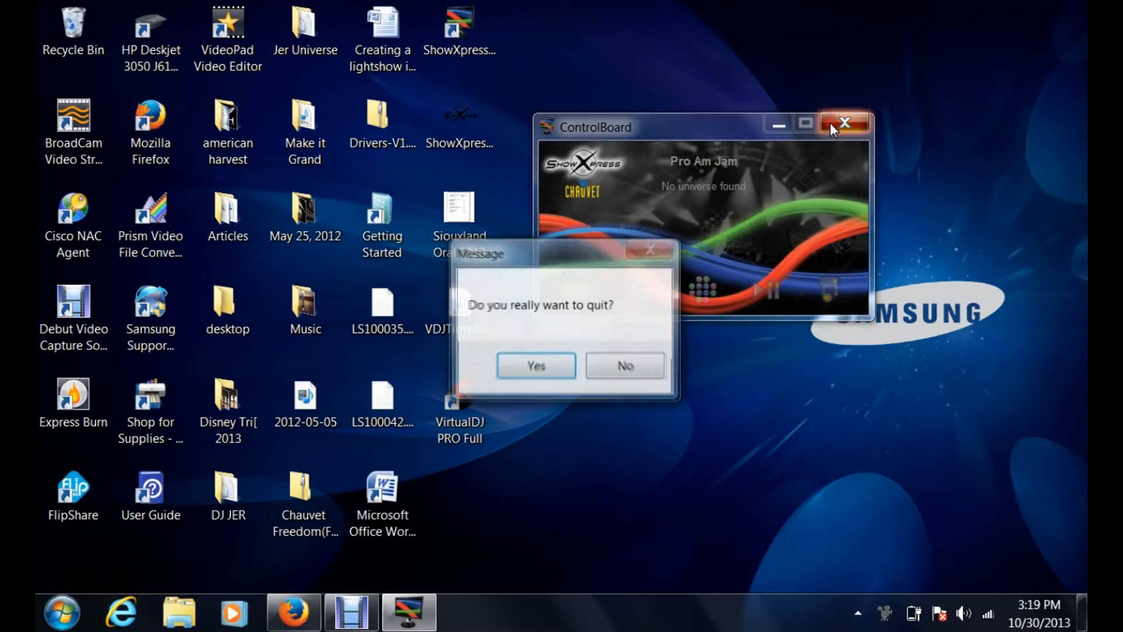
left_click(536, 365)
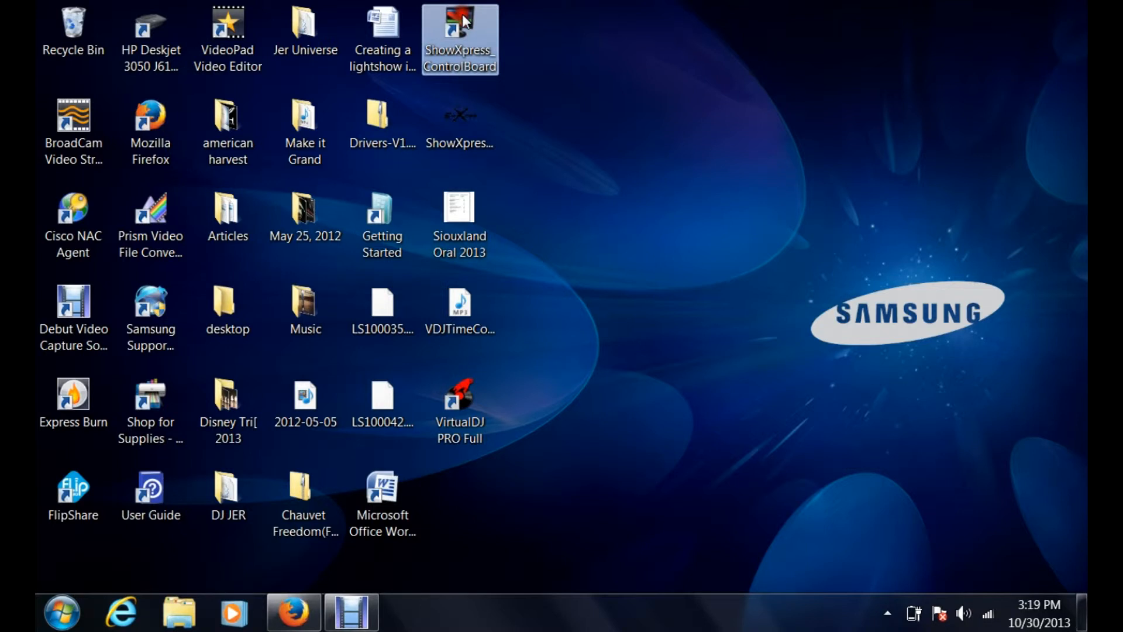
- Relaunch ControlBoard from the desktop shortcut so it opens with Pro Am Jam loaded
double_click(460, 28)
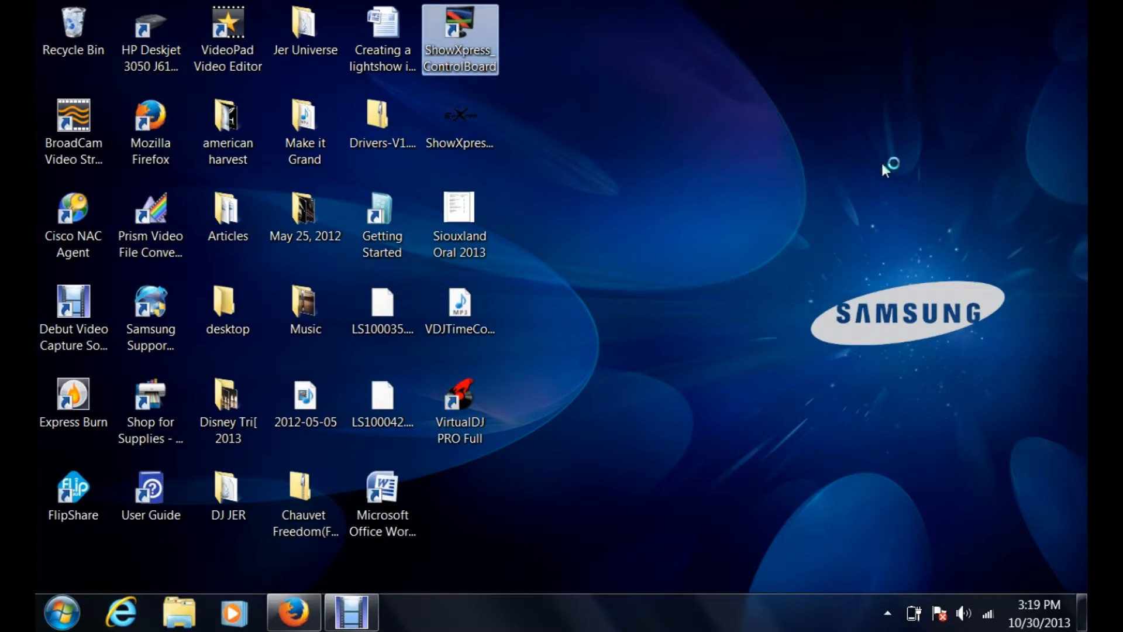
mouse_move(738, 192)
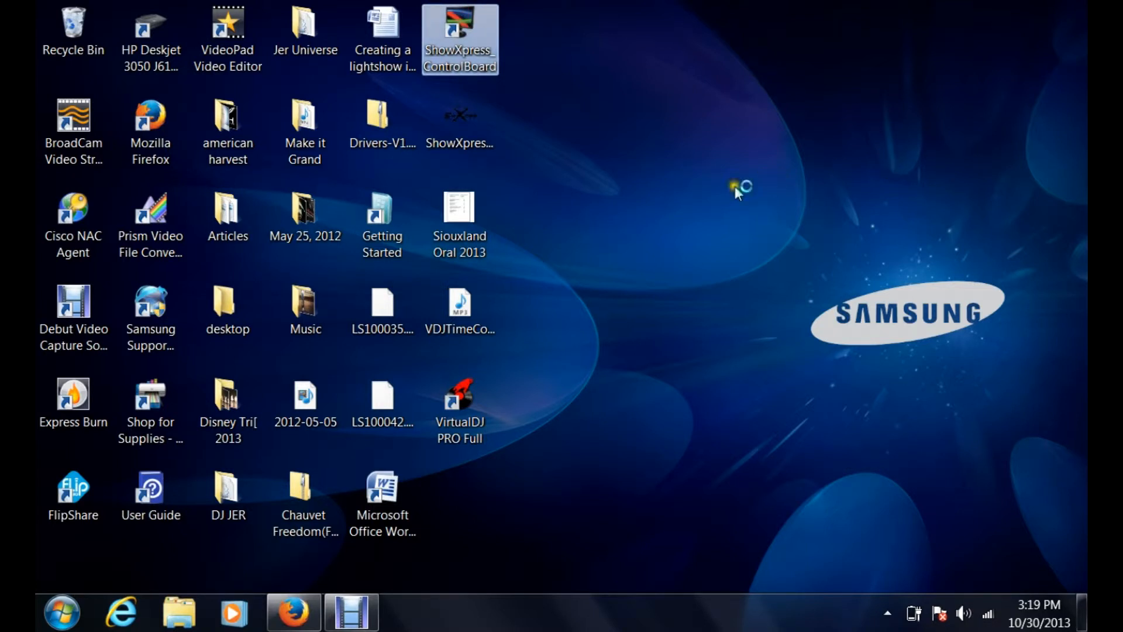
double_click(458, 40)
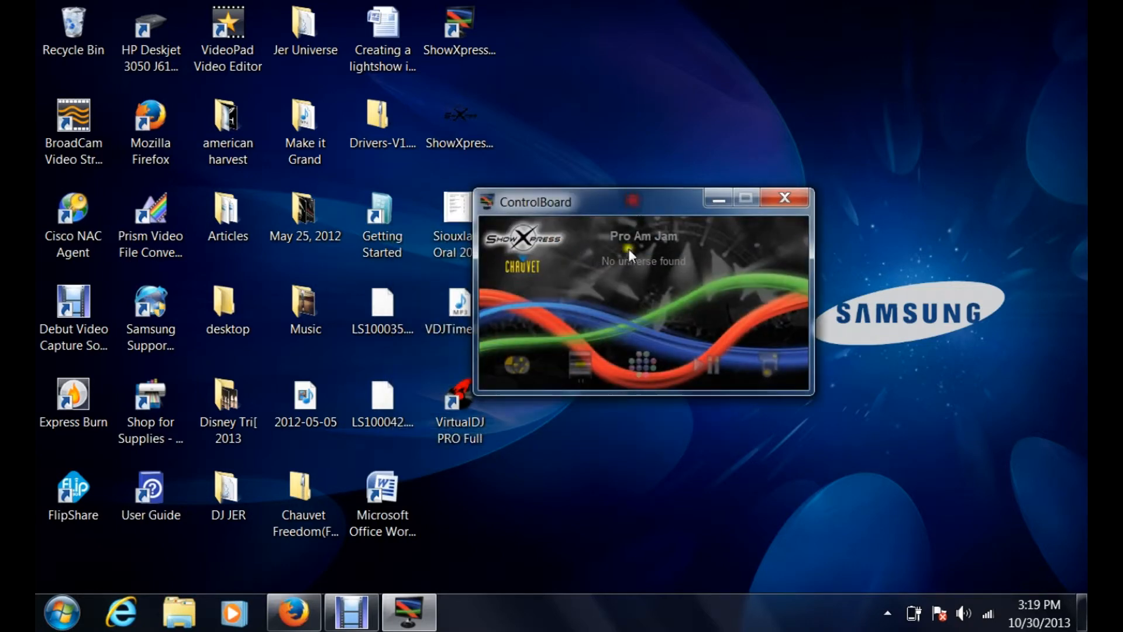
mouse_move(641, 272)
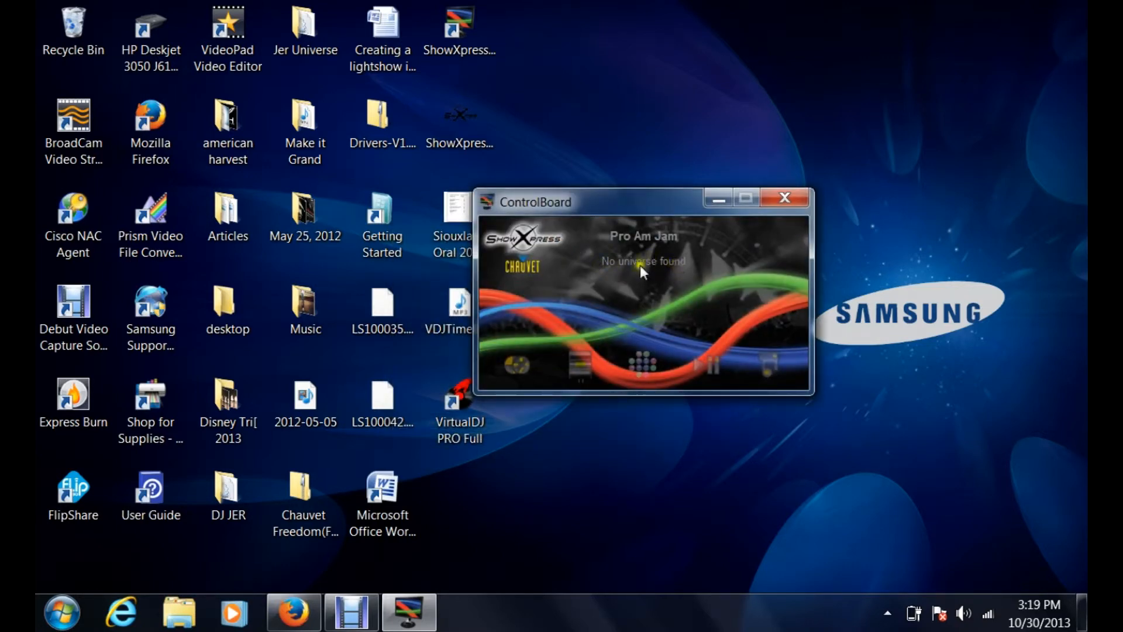
mouse_move(614, 274)
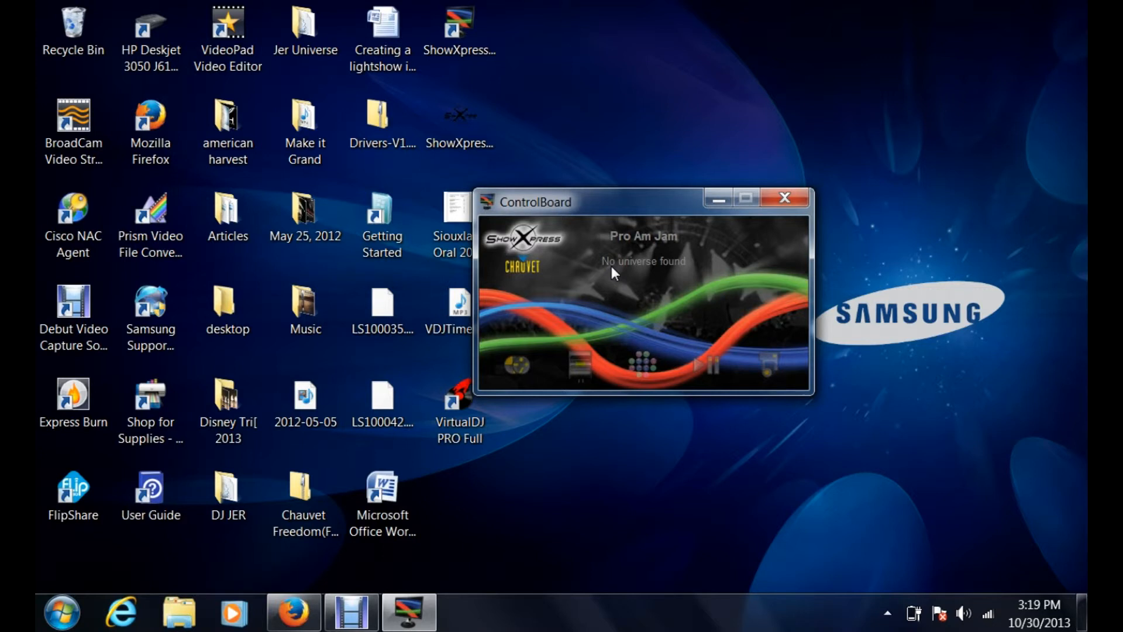
mouse_move(625, 233)
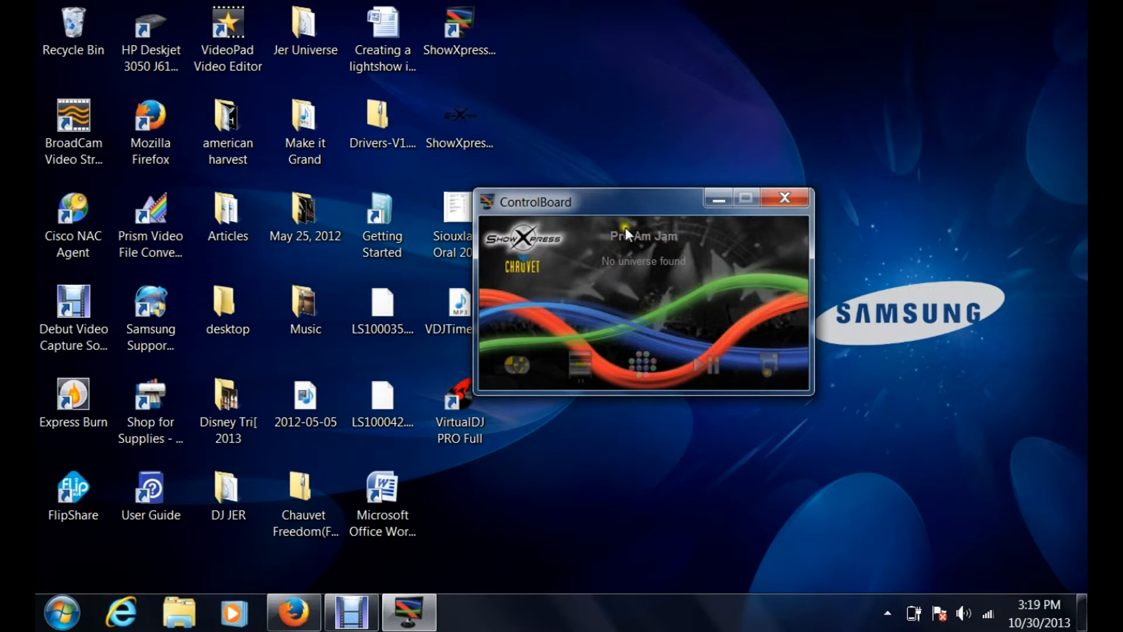
mouse_move(623, 211)
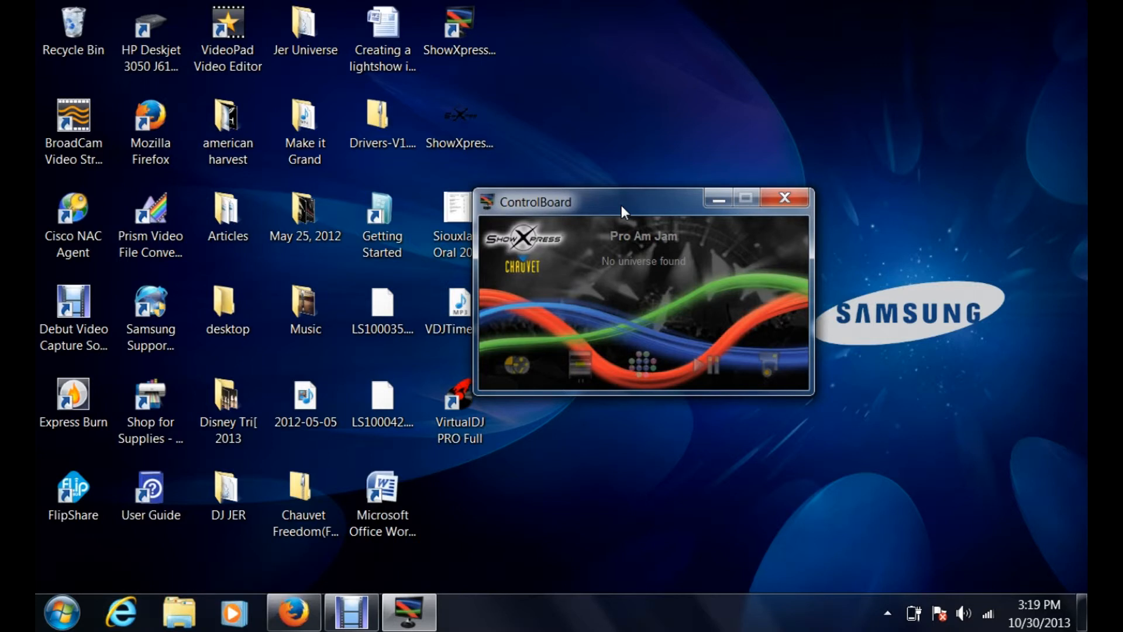
mouse_move(587, 172)
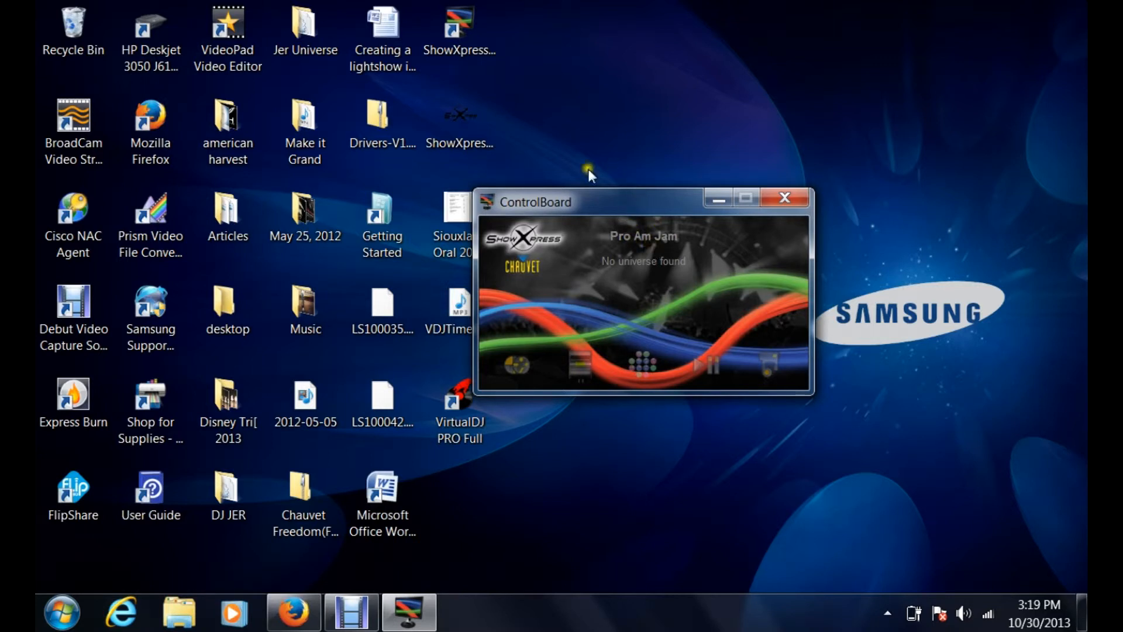
mouse_move(634, 257)
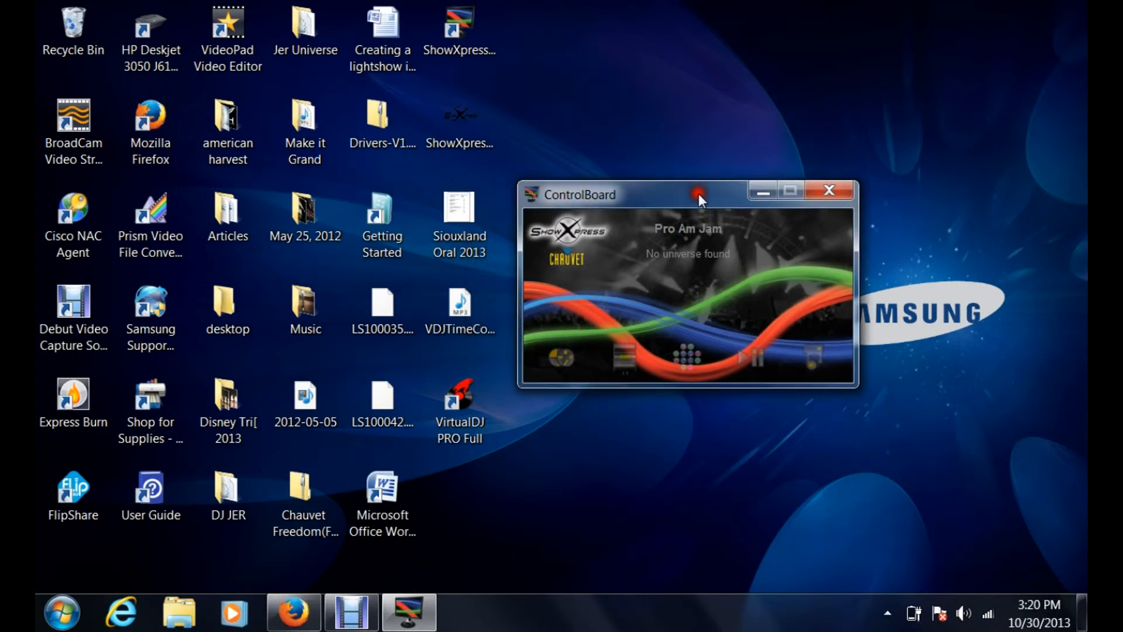
mouse_move(700, 199)
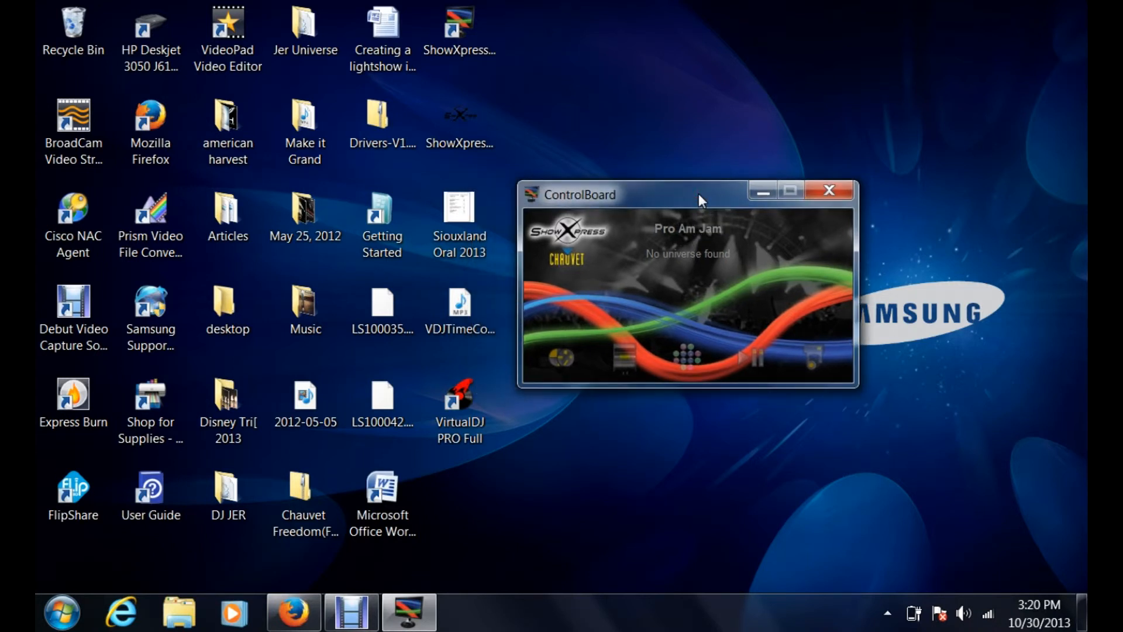